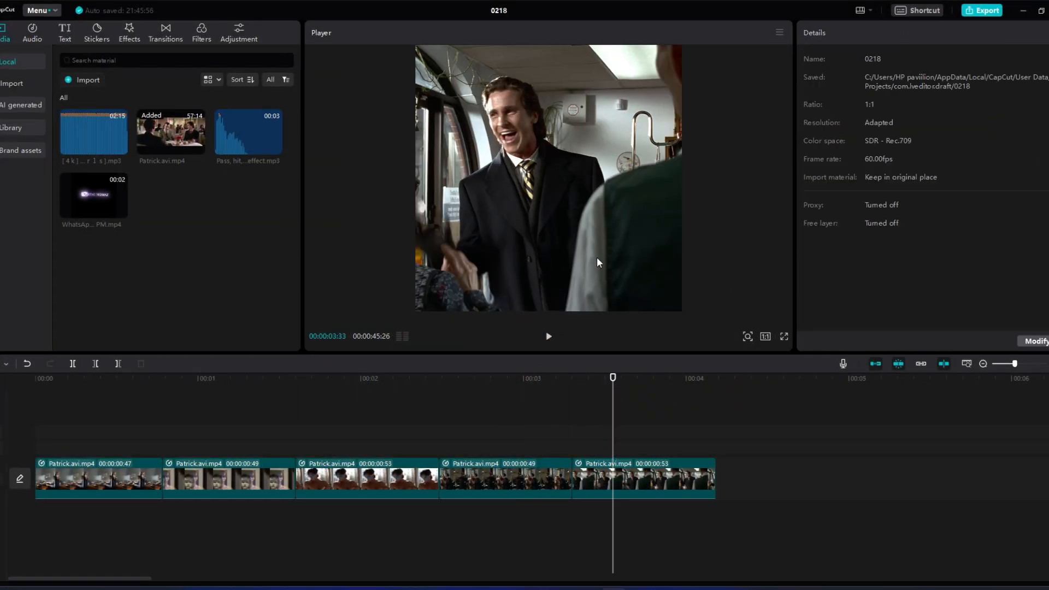
Turn the selected Patrick.avi clip into a compound clip via Create compound clip.
{"action": "left_click", "coordinate": [548, 336]}
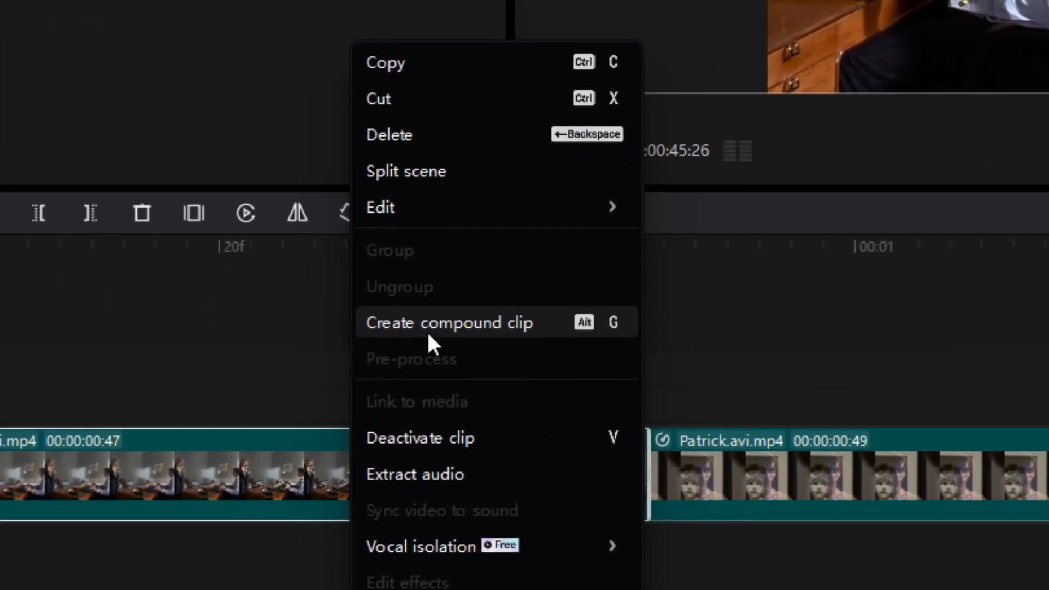
{"action": "left_click", "coordinate": [449, 322]}
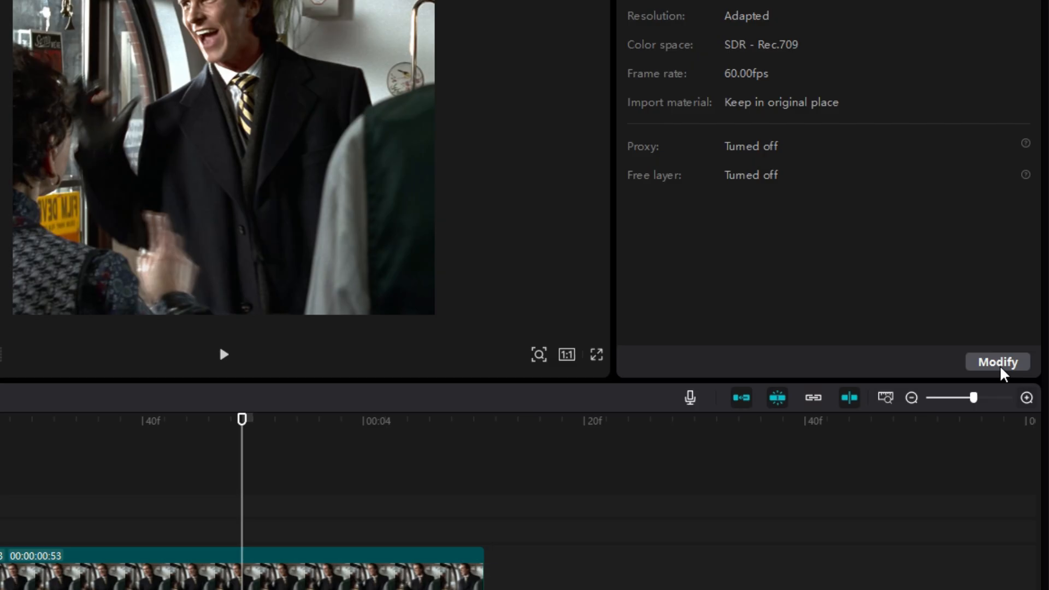
{"action": "left_click", "coordinate": [996, 362]}
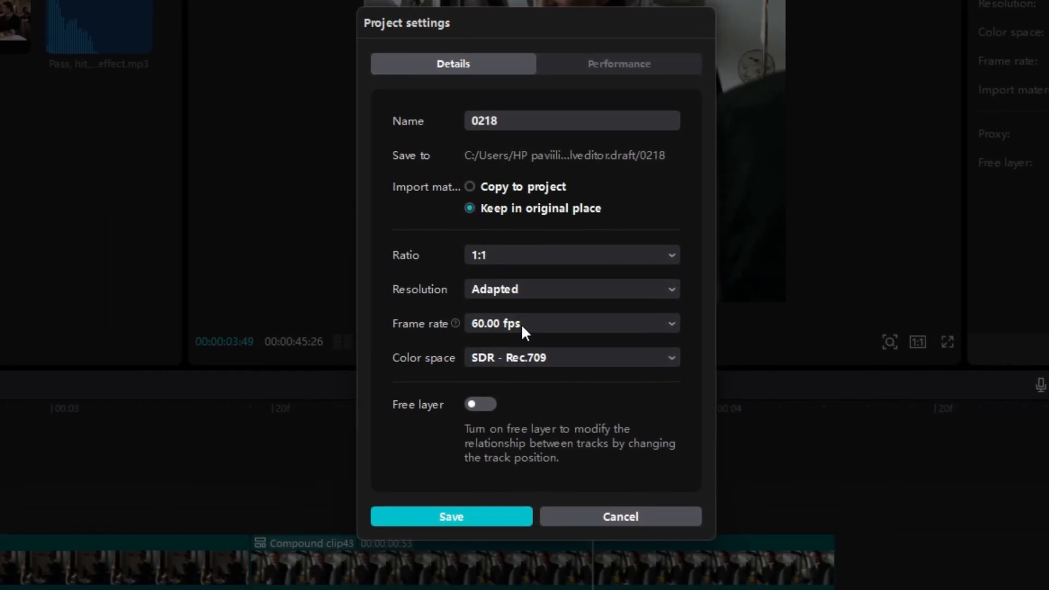
{"action": "mouse_move", "coordinate": [529, 479]}
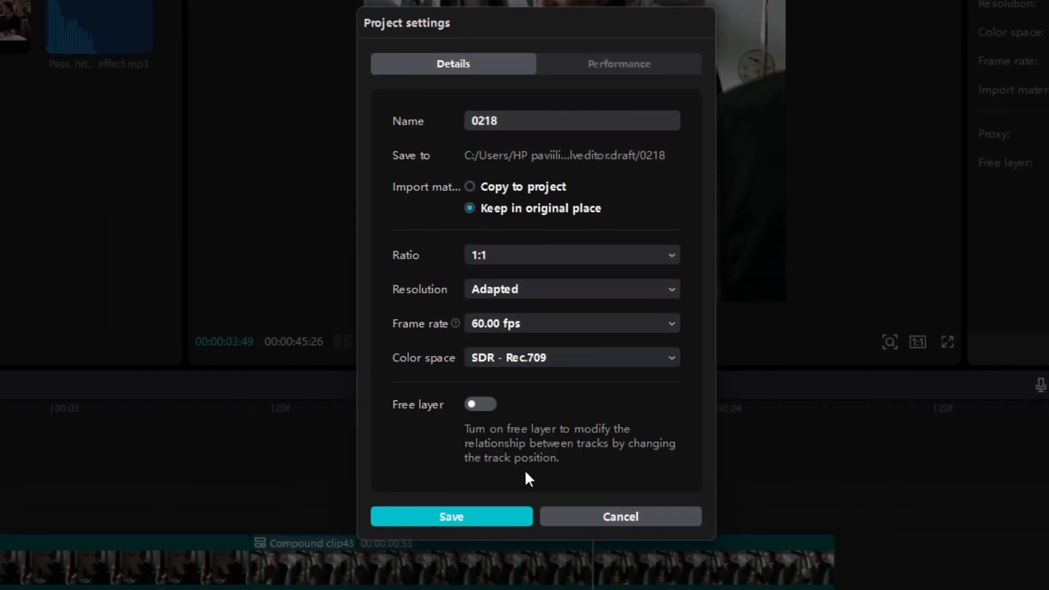
{"action": "left_click", "coordinate": [570, 255]}
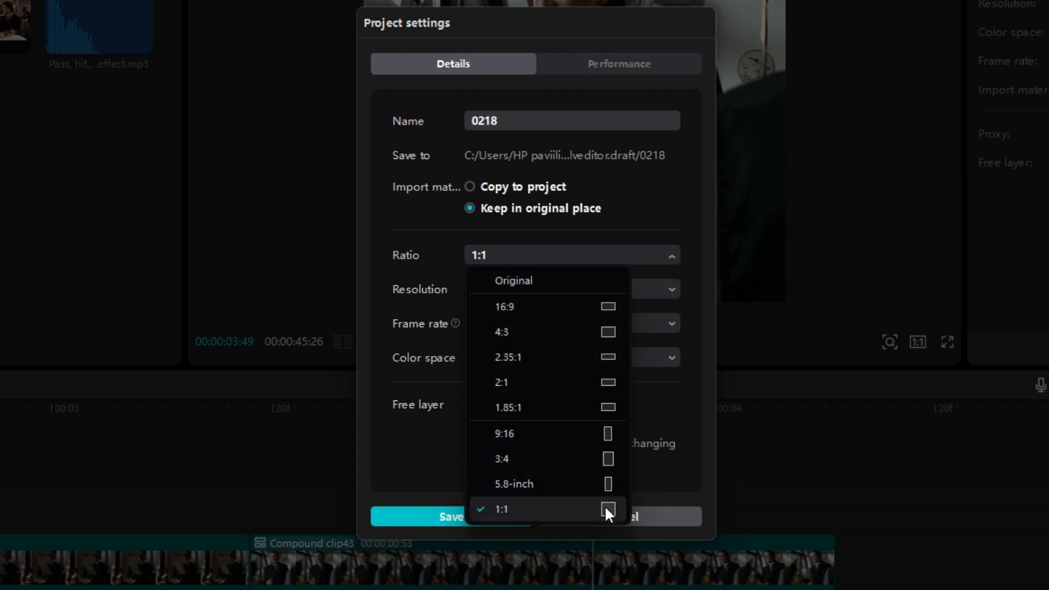
{"action": "mouse_move", "coordinate": [604, 306]}
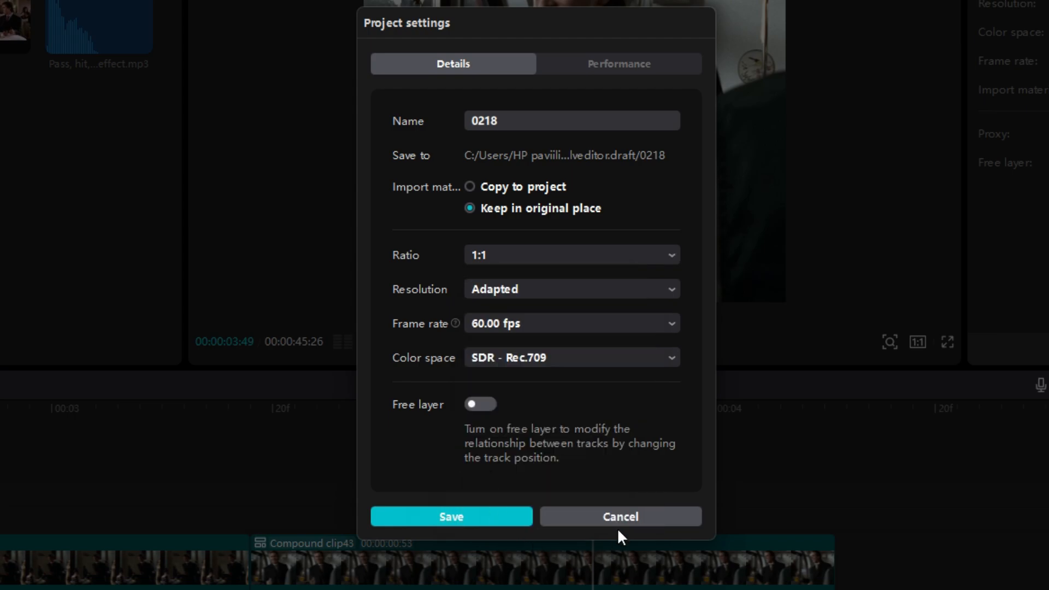
{"action": "left_click", "coordinate": [620, 516]}
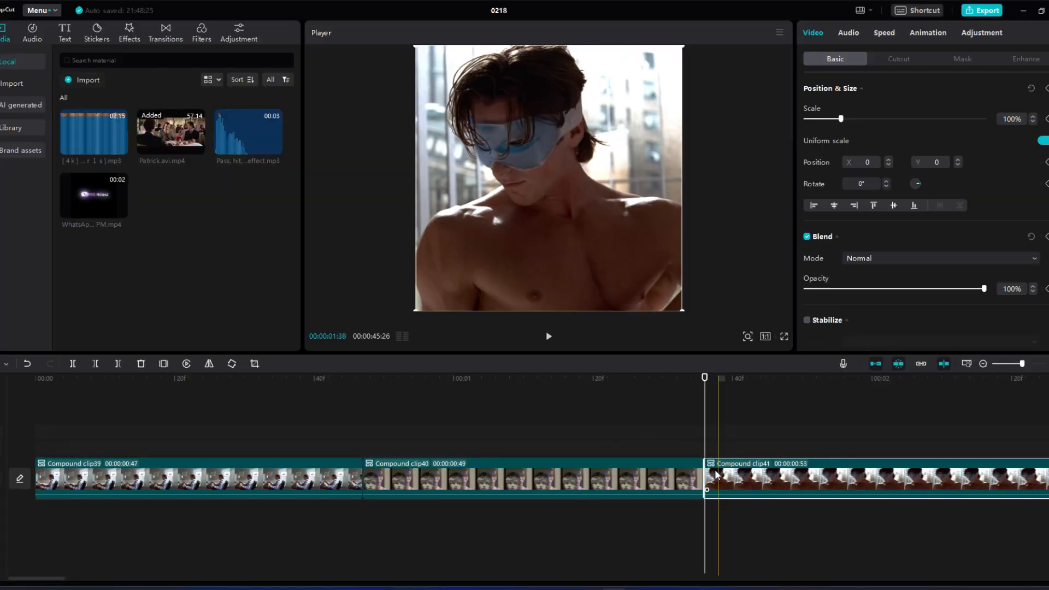
Select Compound clip41 on the timeline for the Scale keyframe zoom-in.
{"action": "left_click", "coordinate": [547, 335]}
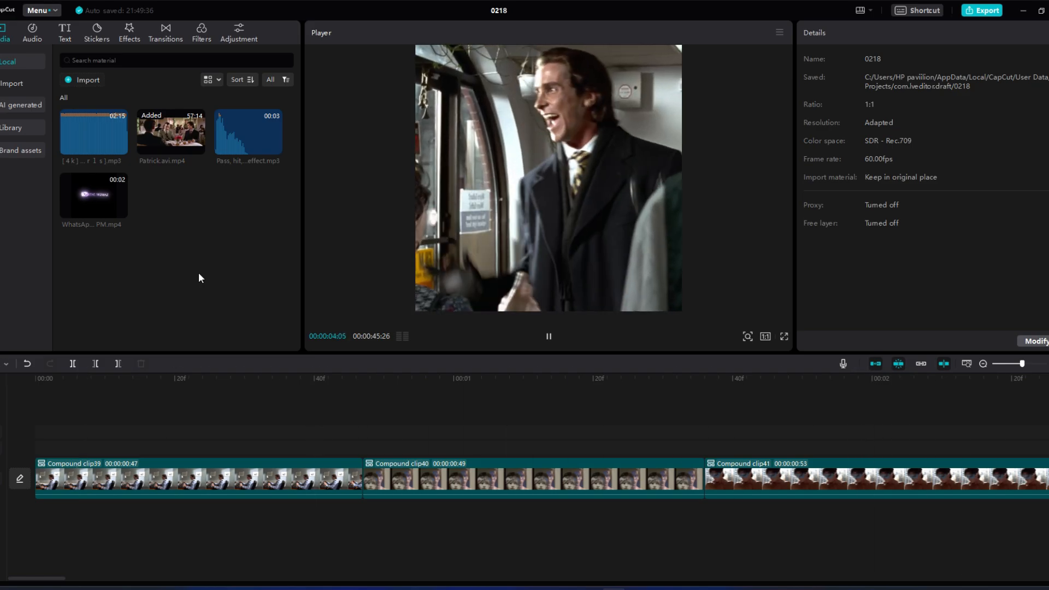
Select the compound clip at the start of the timeline to enable Motion blur.
{"action": "left_click", "coordinate": [35, 377]}
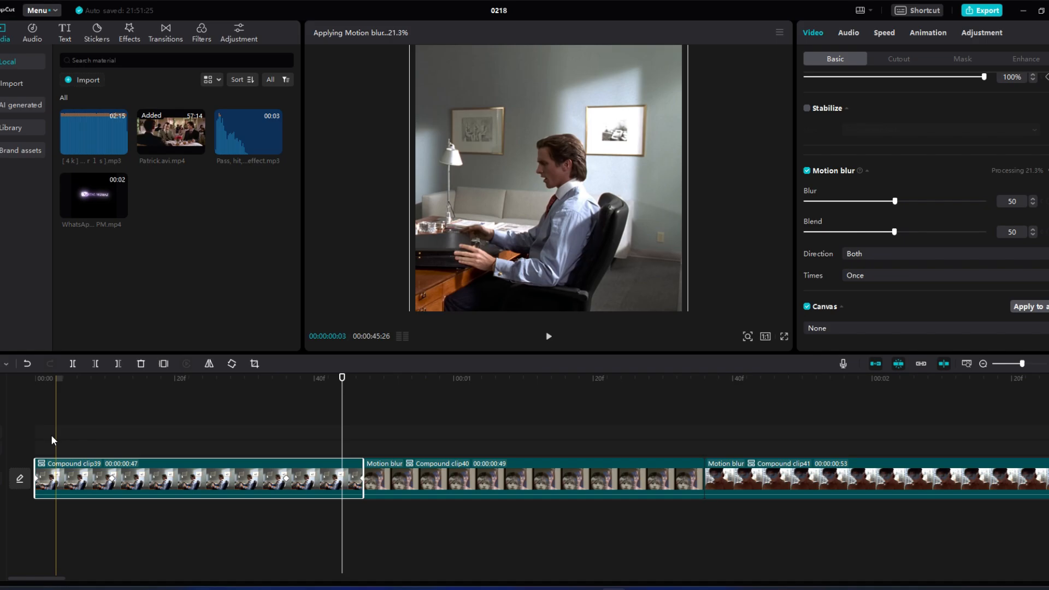
Deselect Compound clip39 by clicking empty timeline space before playback.
{"action": "left_click", "coordinate": [547, 336]}
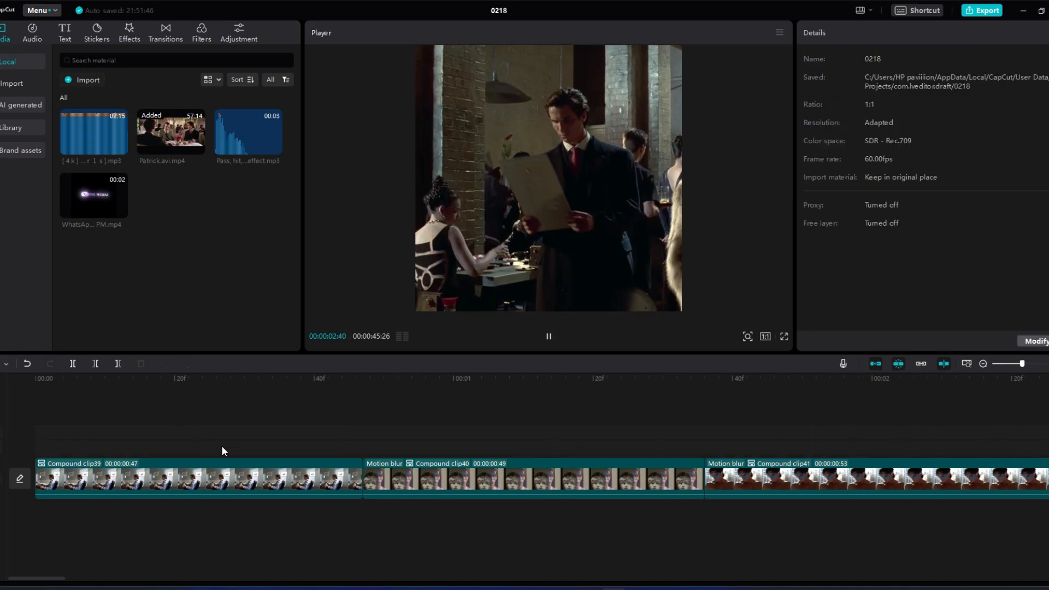